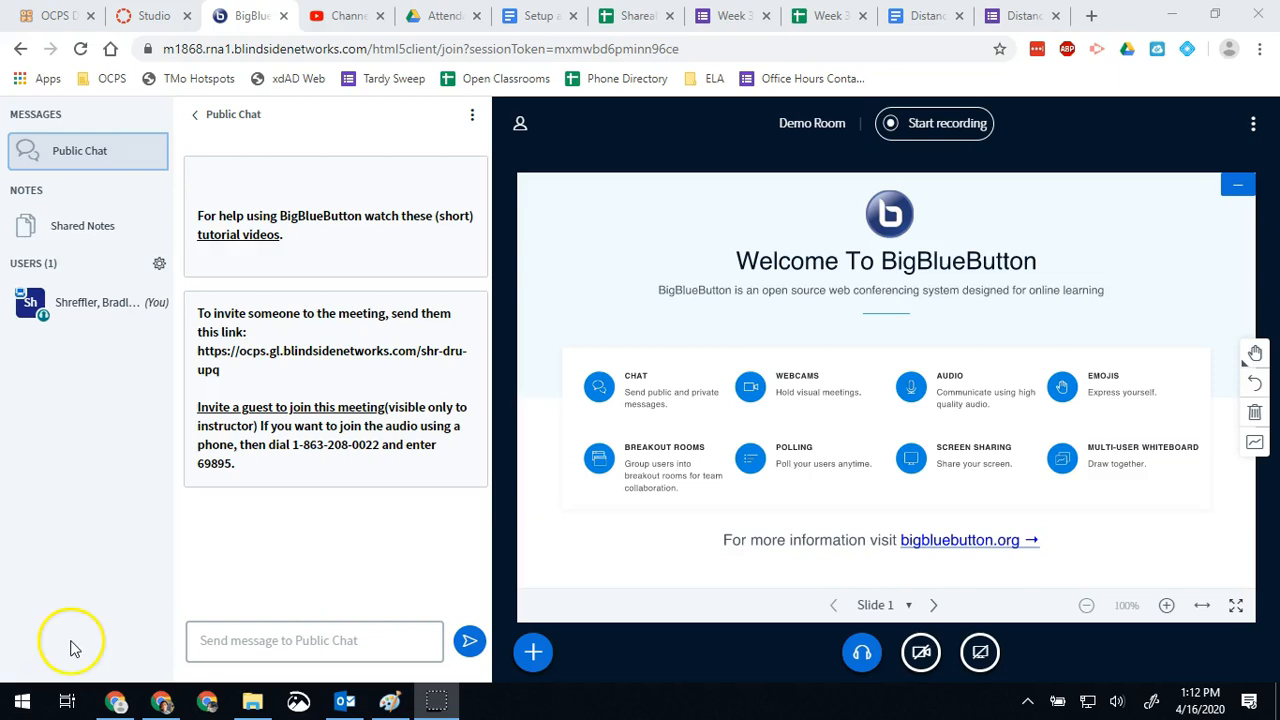
pyautogui.moveTo(75, 648)
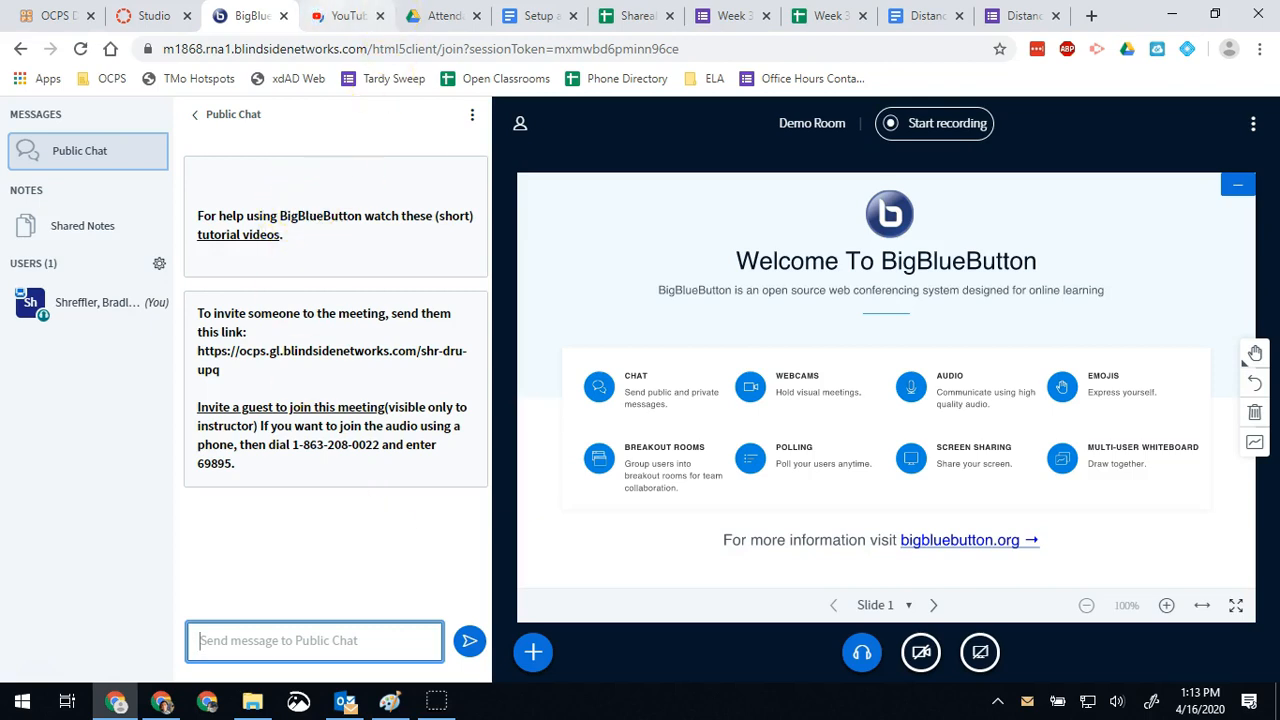
# Step: Search YouTube for 'school safe music playlist'
pyautogui.click(345, 15)
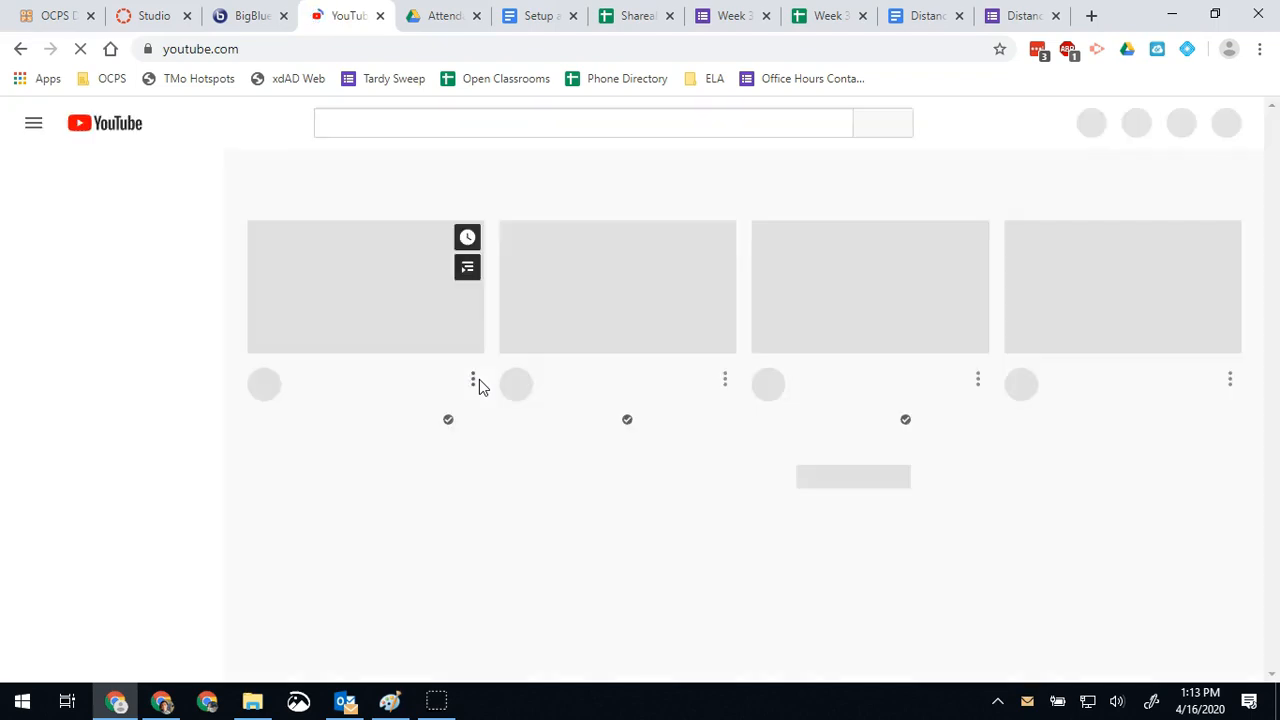
pyautogui.click(33, 122)
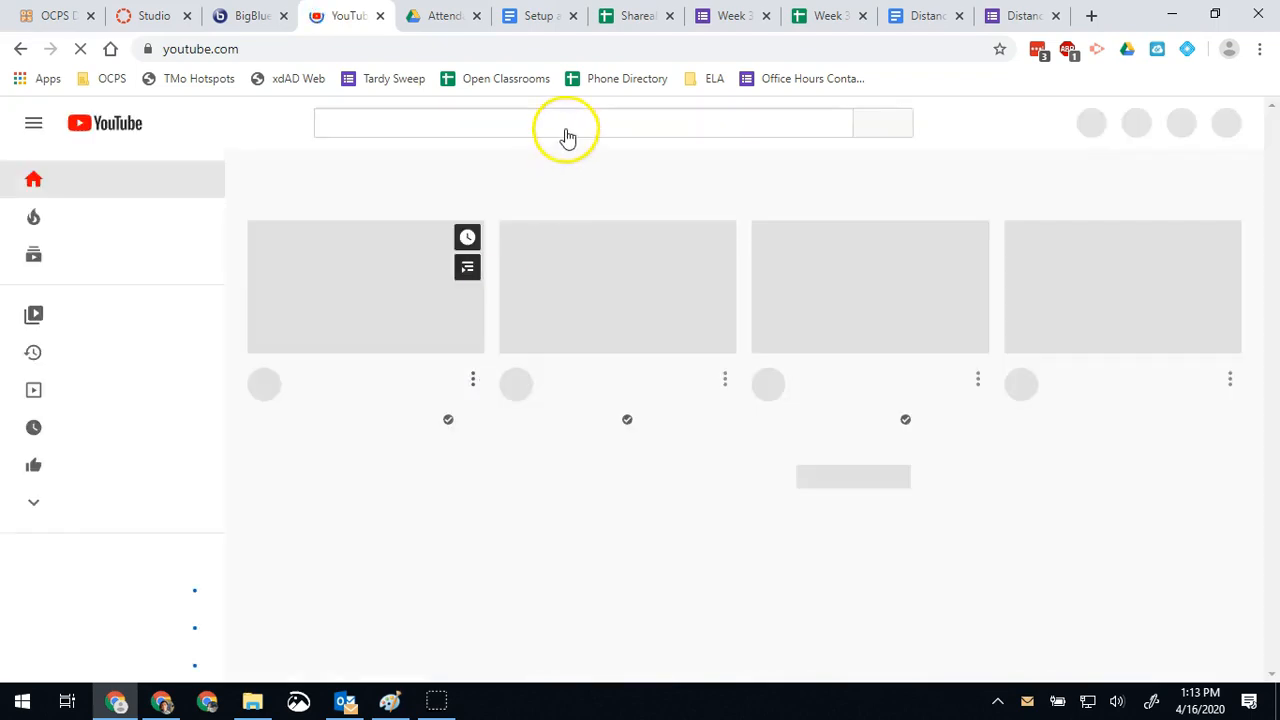
pyautogui.click(583, 122)
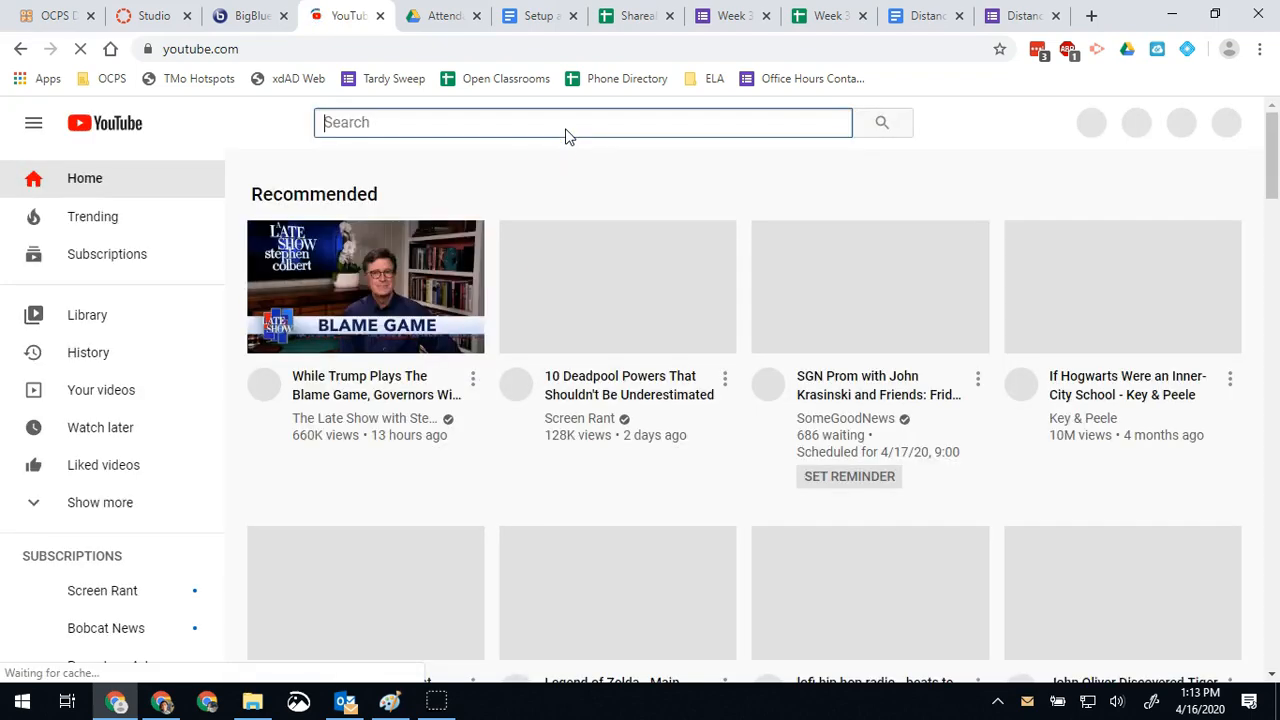
pyautogui.write('school sav')
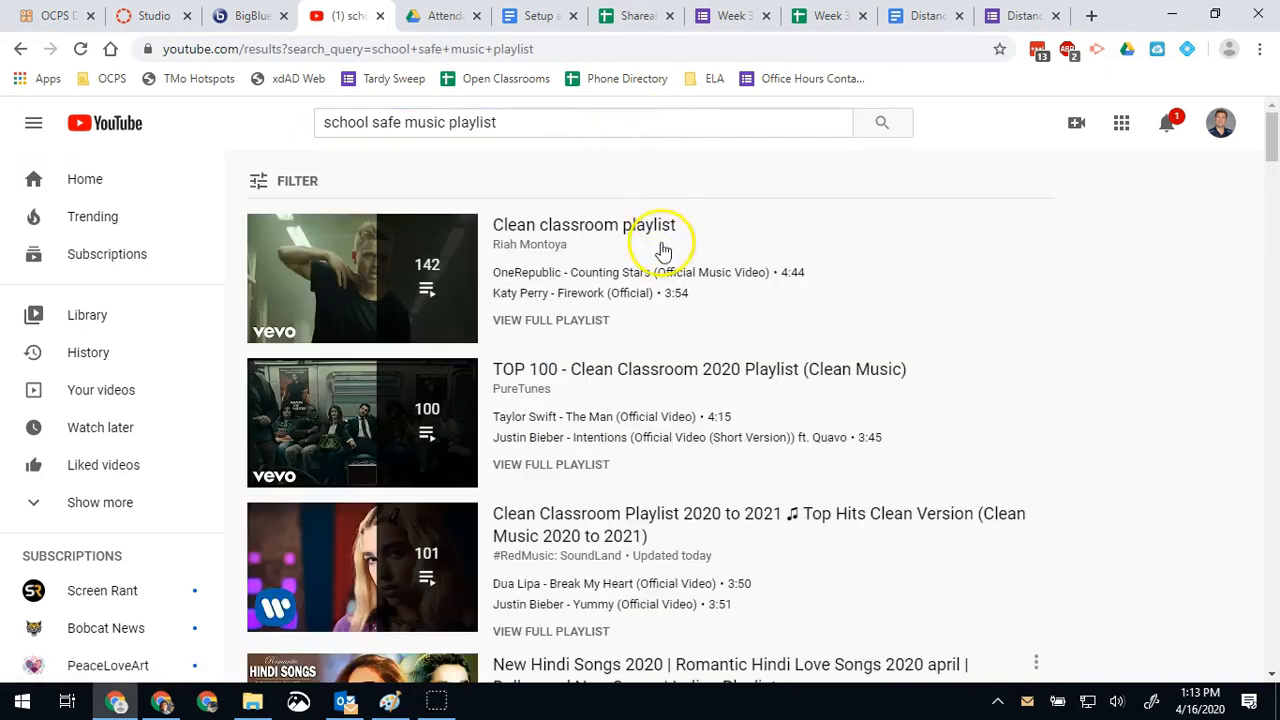
# Step: Scroll the results and copy the link to the Clean classroom playlist
pyautogui.scroll(-3)
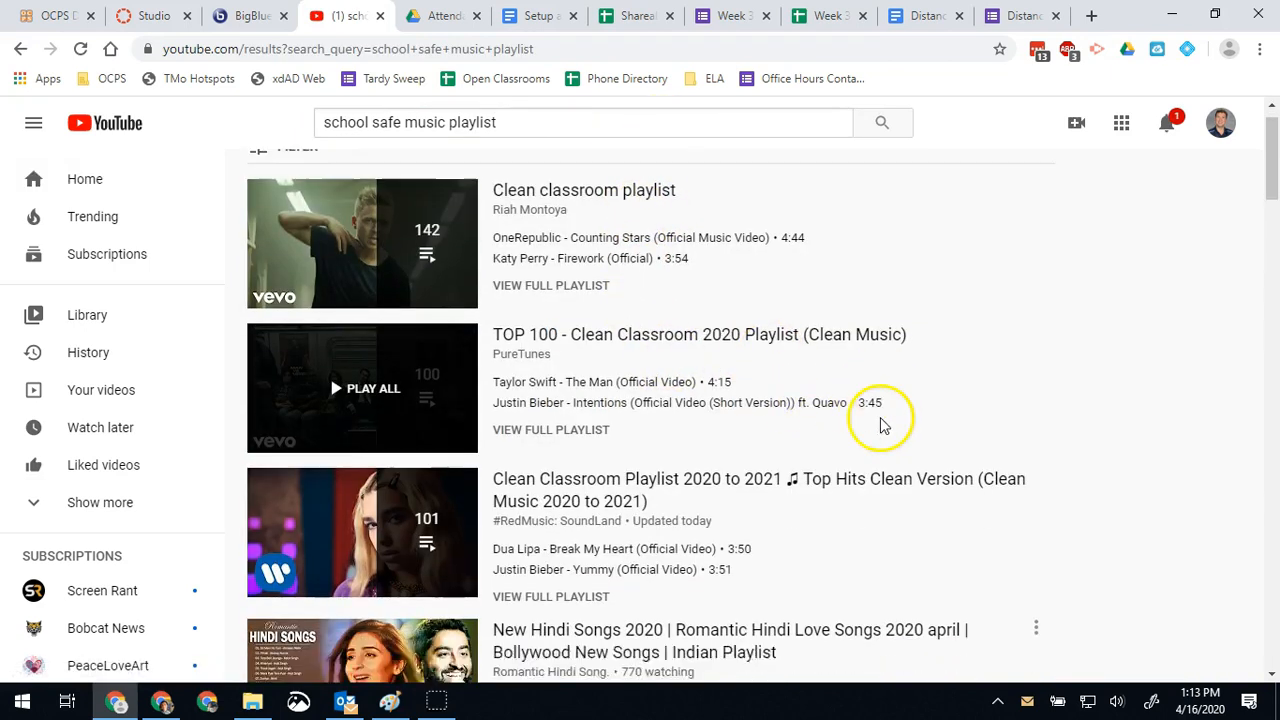
pyautogui.scroll(-3)
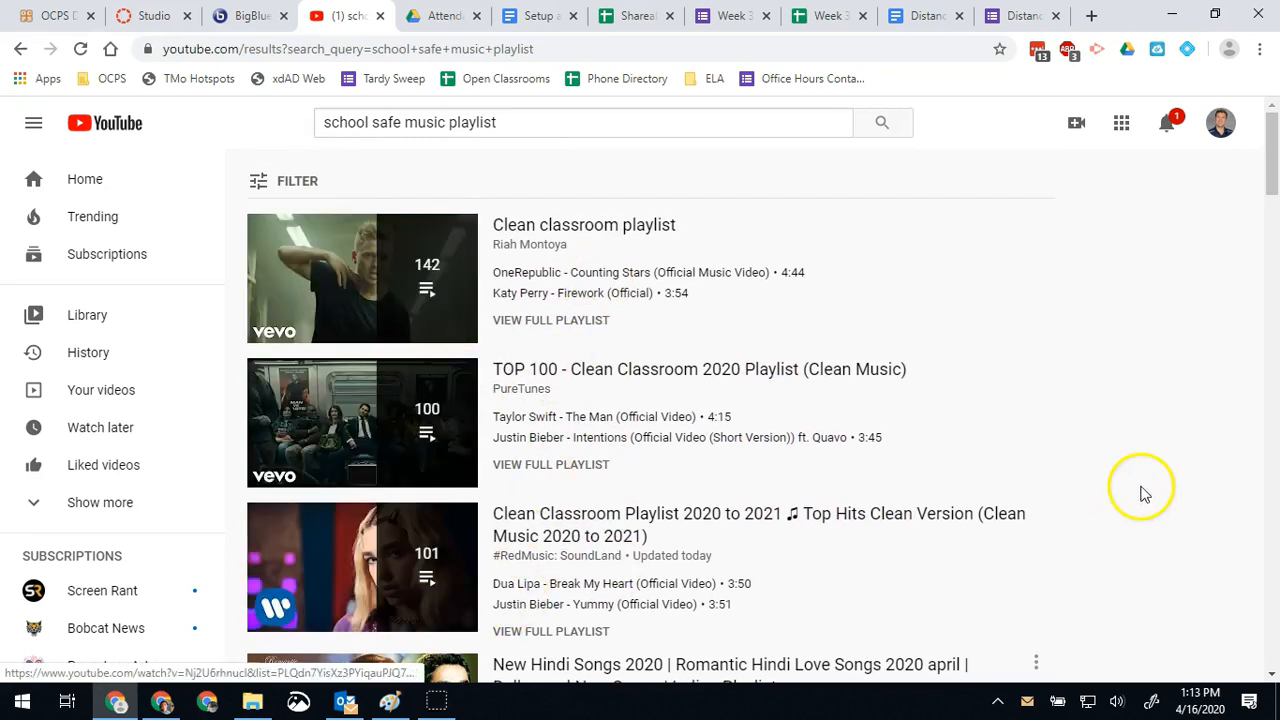
pyautogui.moveTo(435, 590)
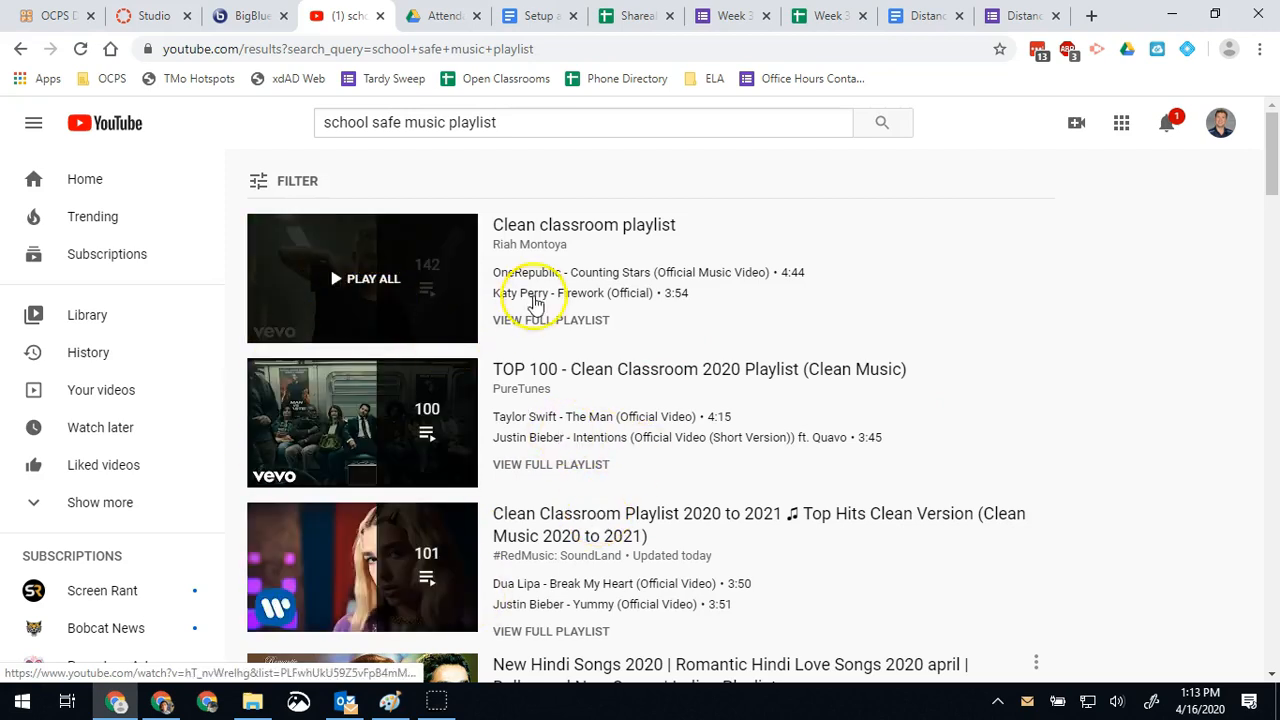
pyautogui.moveTo(588, 232)
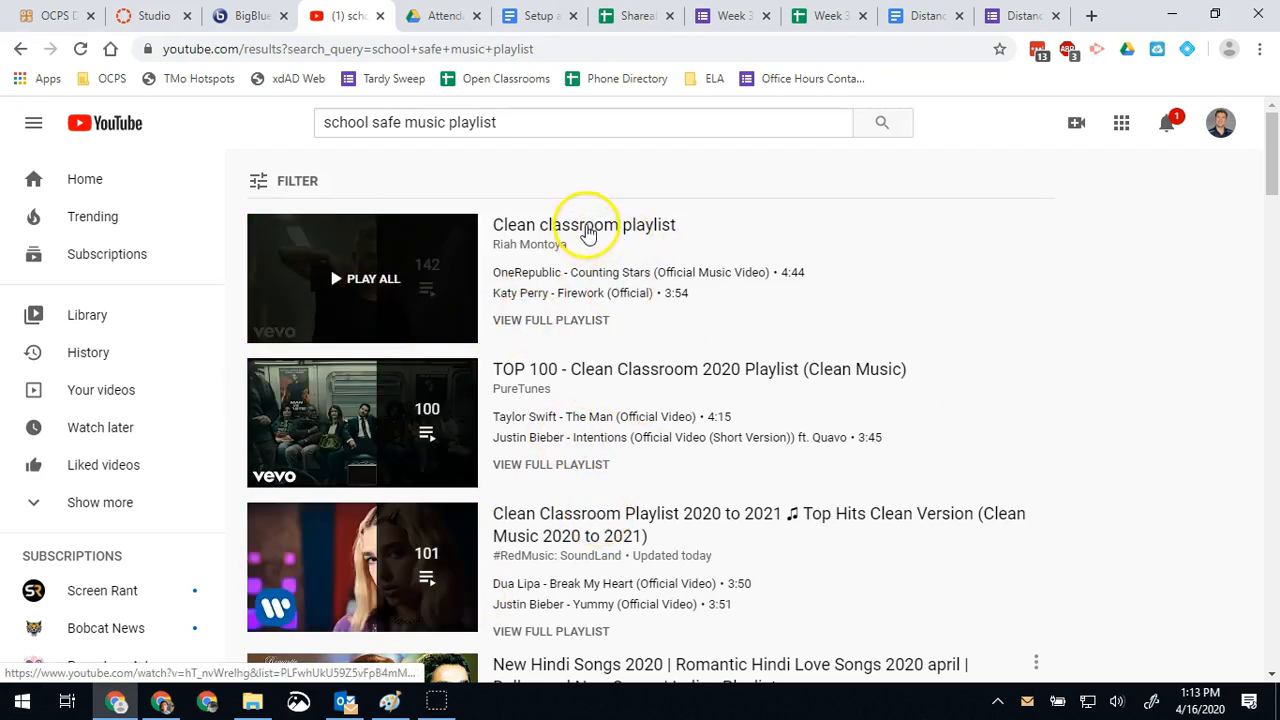
pyautogui.rightClick(584, 224)
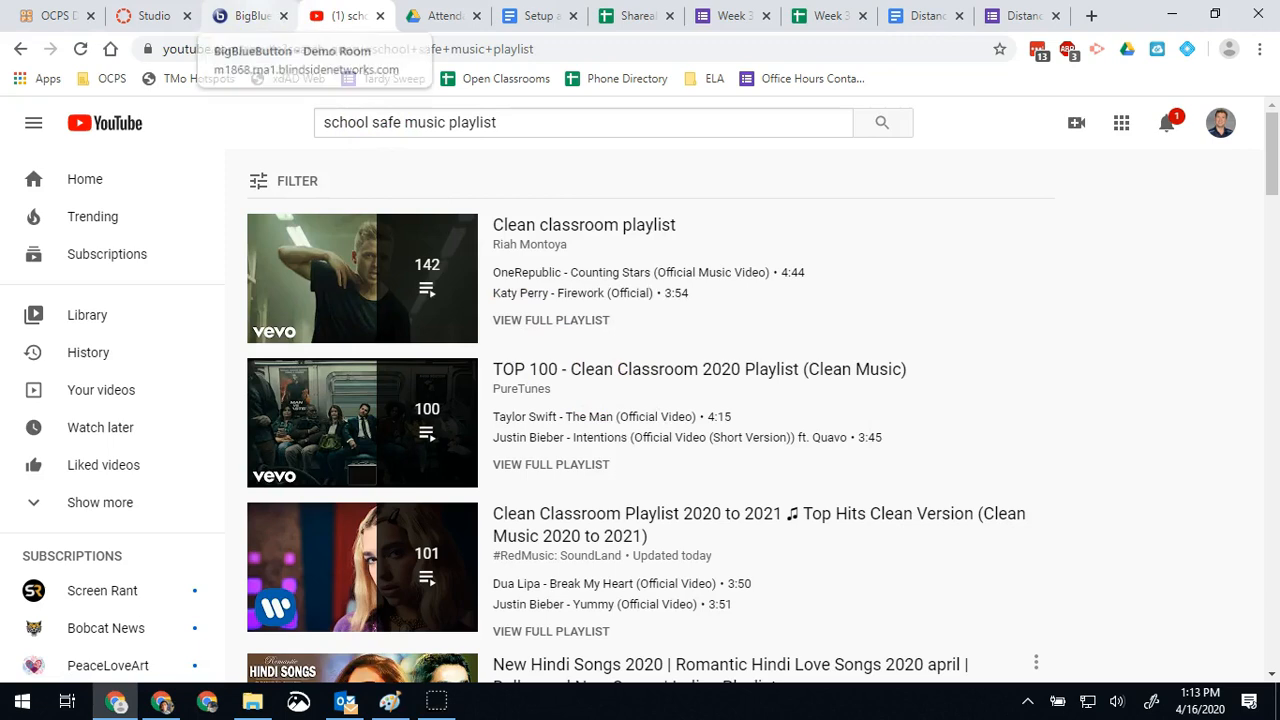
# Step: Share the copied YouTube playlist URL as an external video in the Demo Room
pyautogui.click(245, 16)
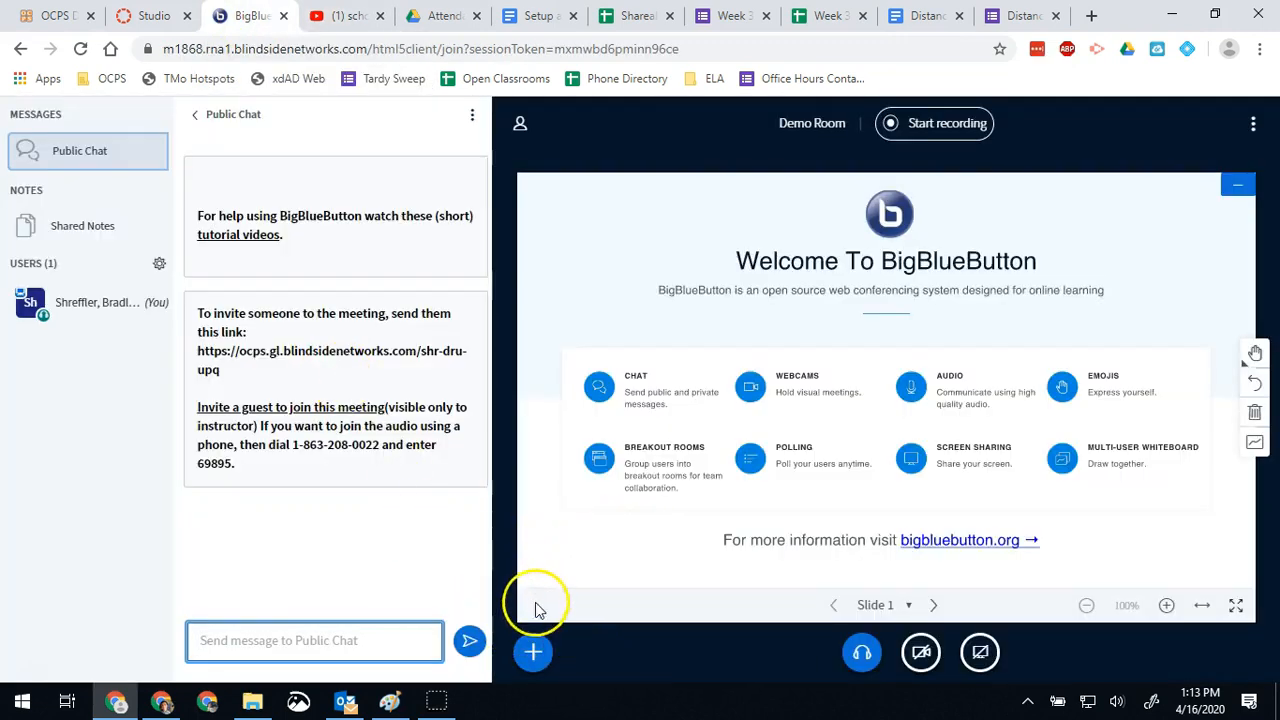
pyautogui.click(533, 652)
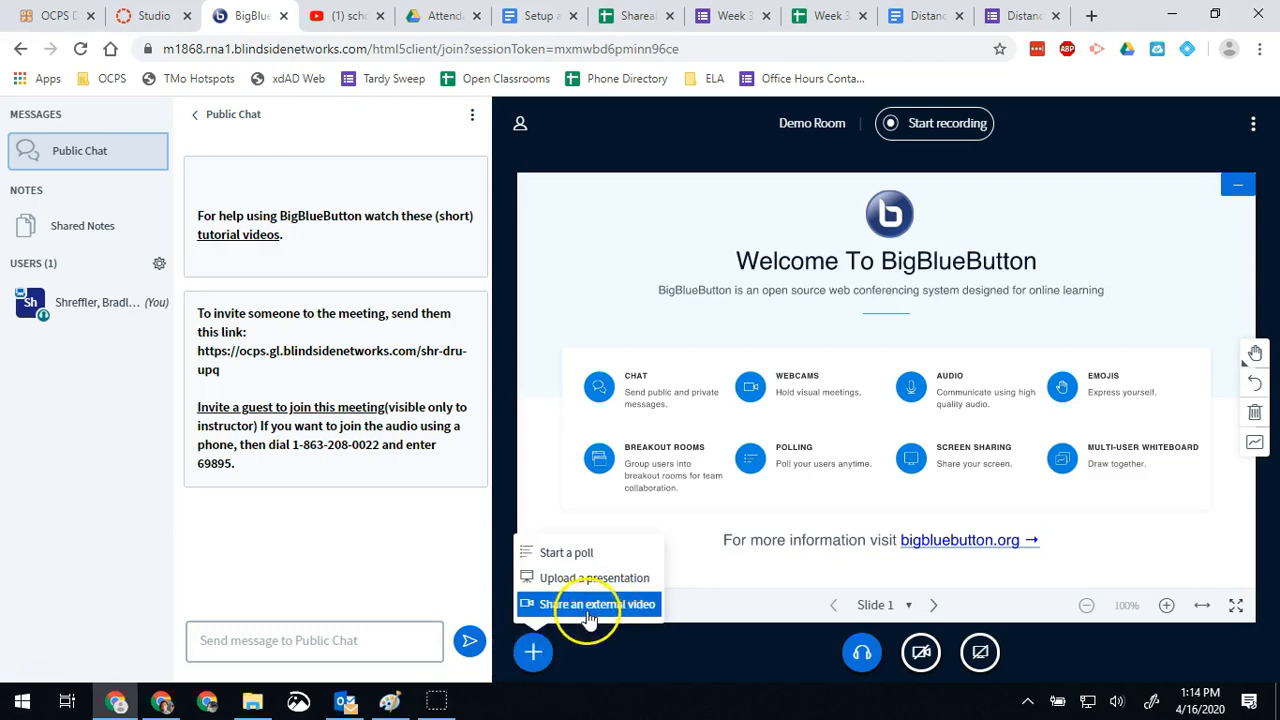
pyautogui.click(596, 603)
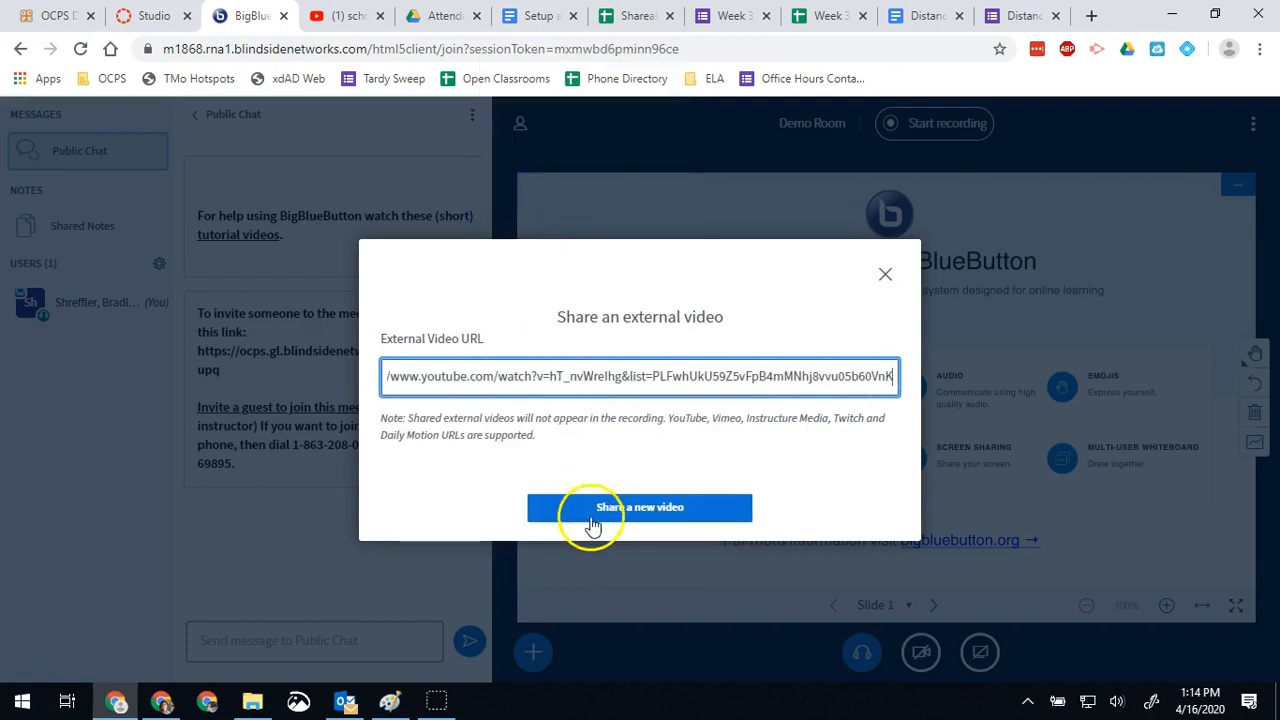
pyautogui.click(639, 507)
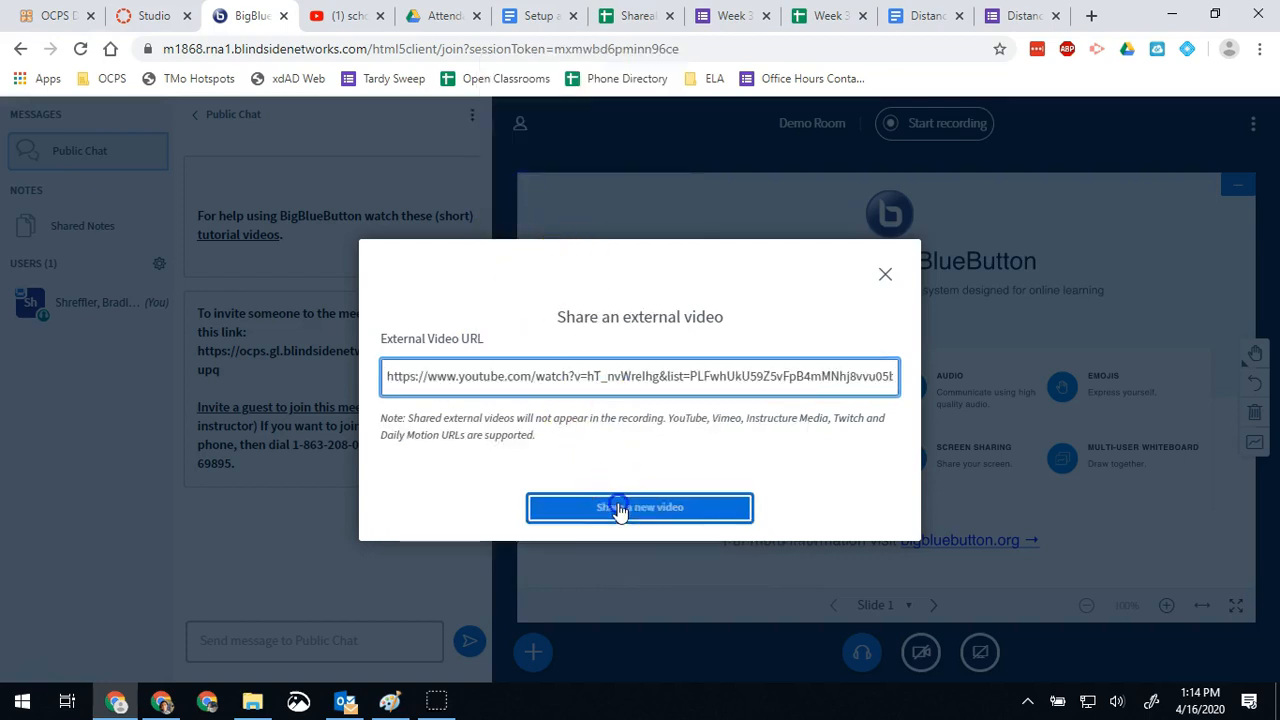
pyautogui.click(639, 507)
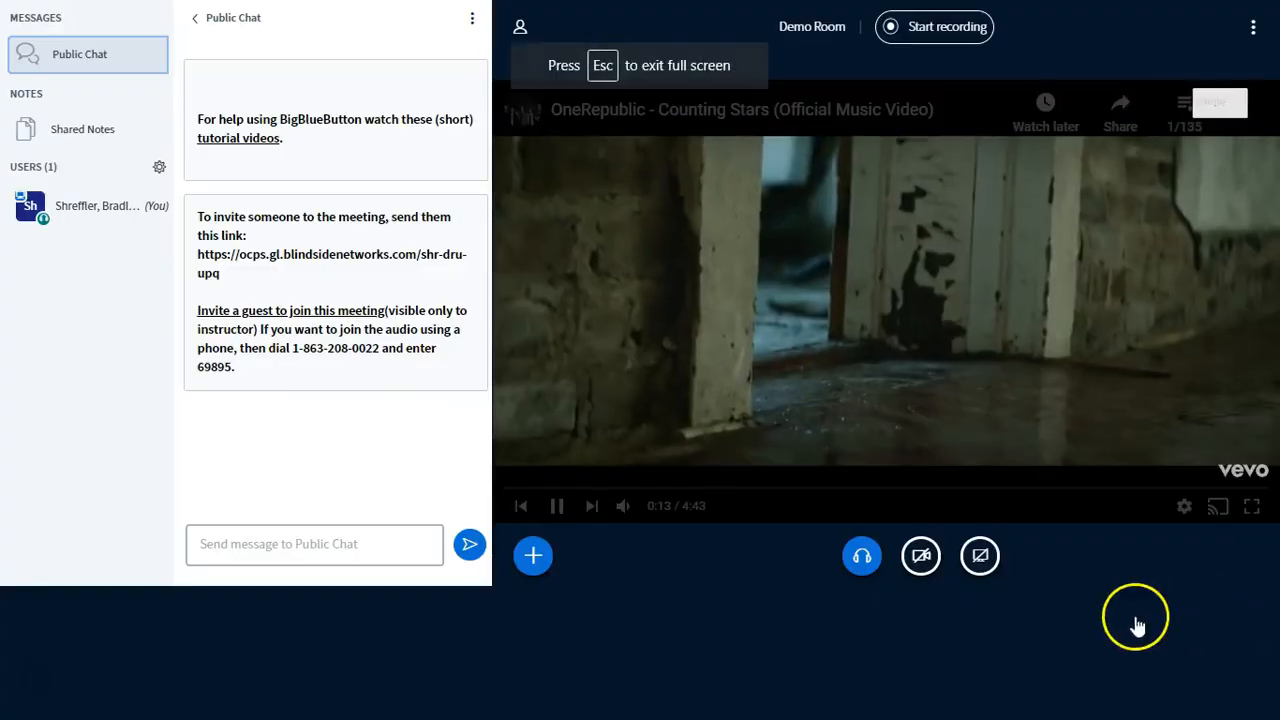
# Step: Exit full screen so Counting Stars plays inside the Demo Room window
pyautogui.click(1251, 505)
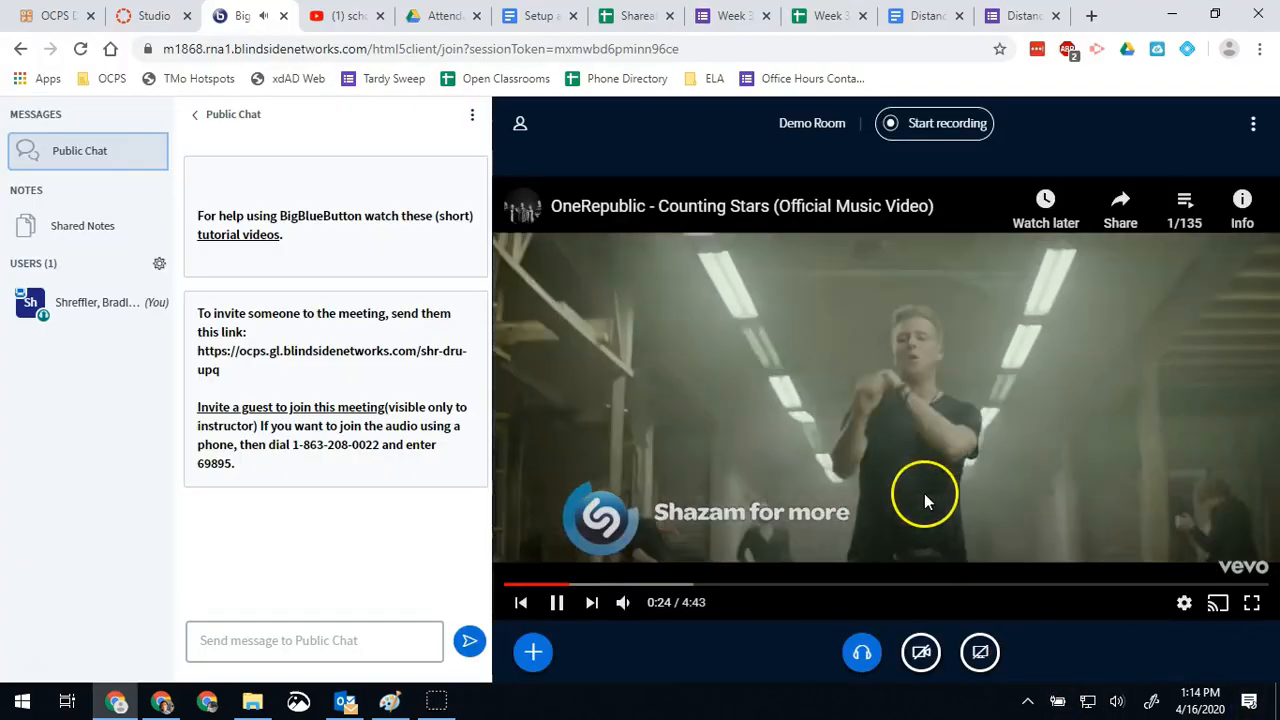
pyautogui.moveTo(767, 677)
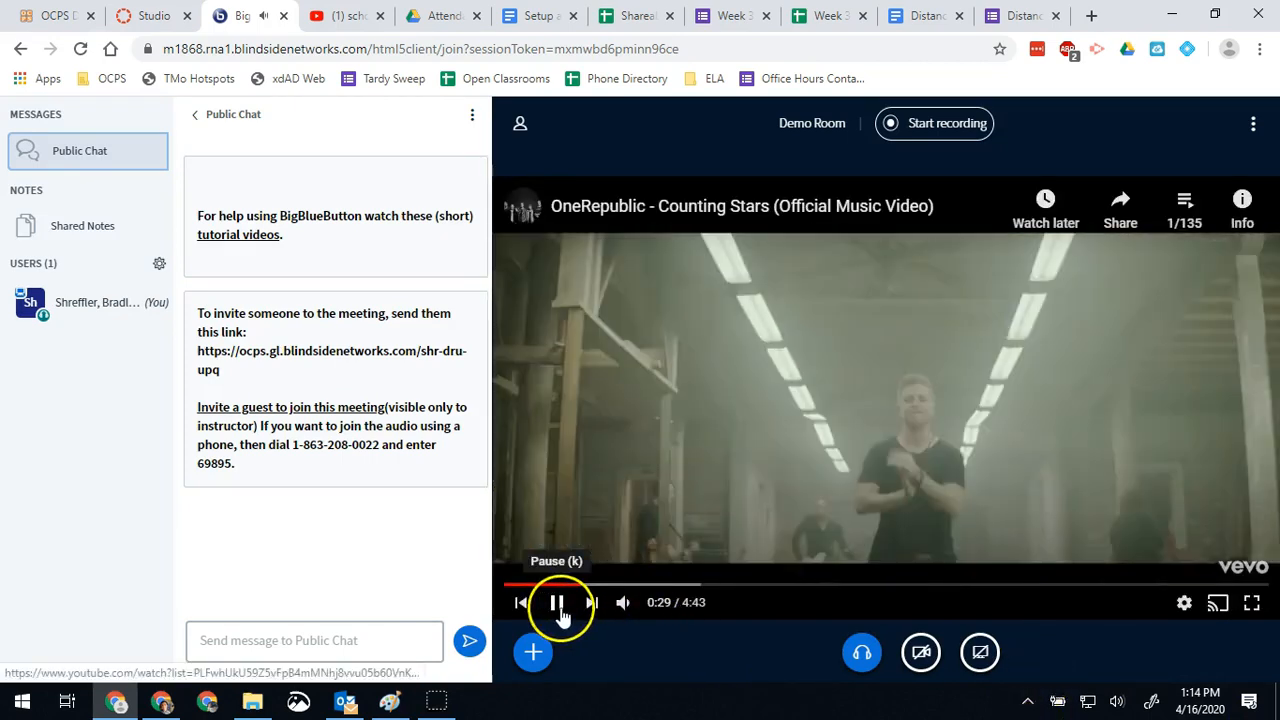
# Step: Pause and resume the video, skip to Katy Perry's Firework, then pause it
pyautogui.click(556, 602)
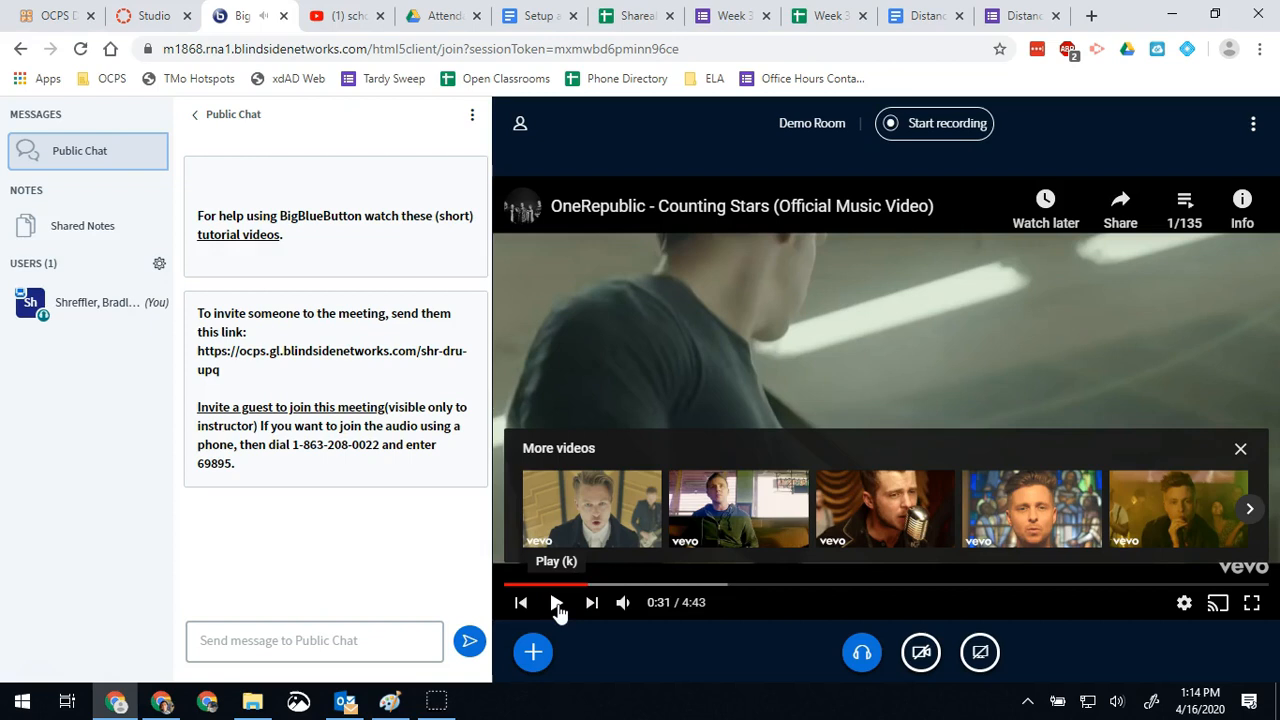
pyautogui.click(557, 602)
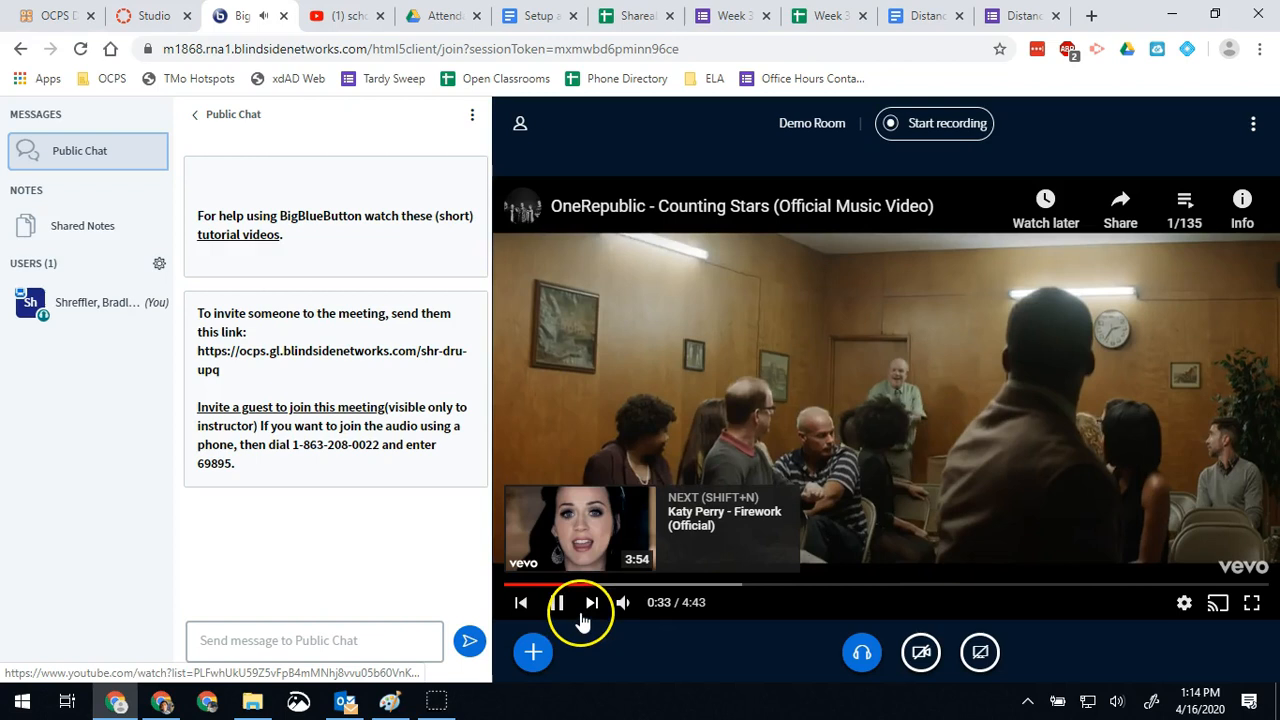
pyautogui.click(590, 602)
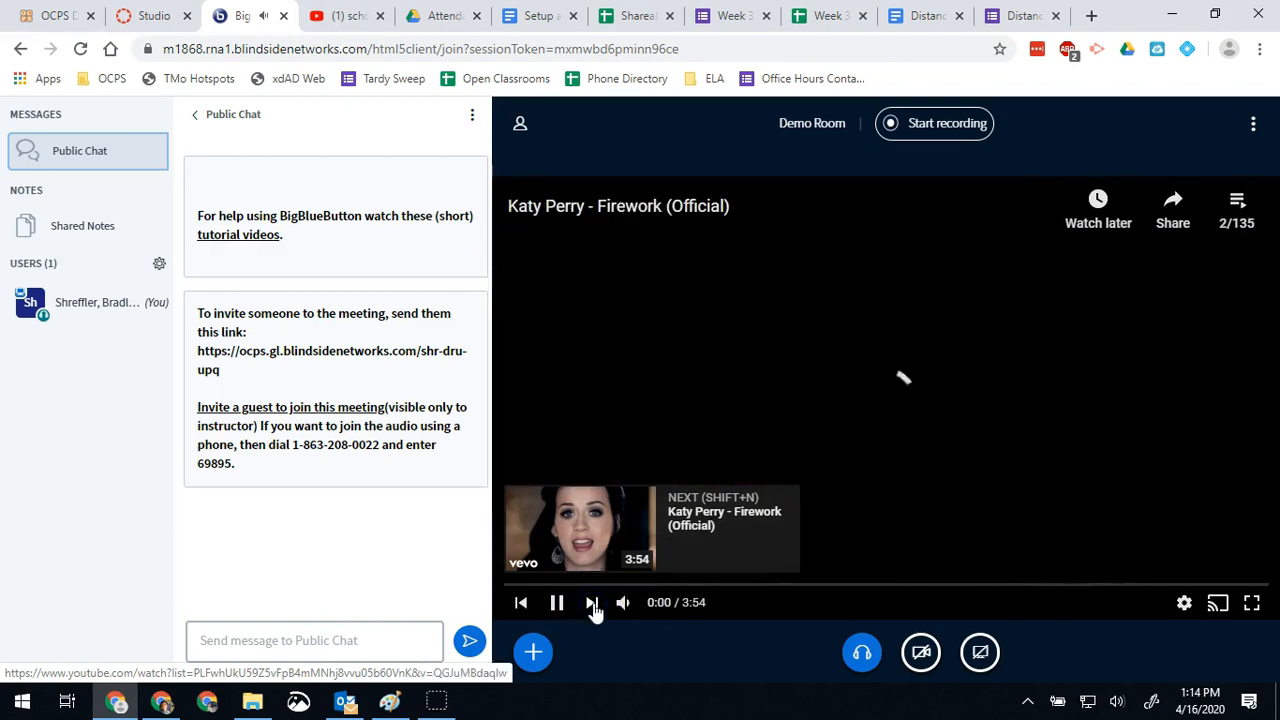
pyautogui.click(557, 602)
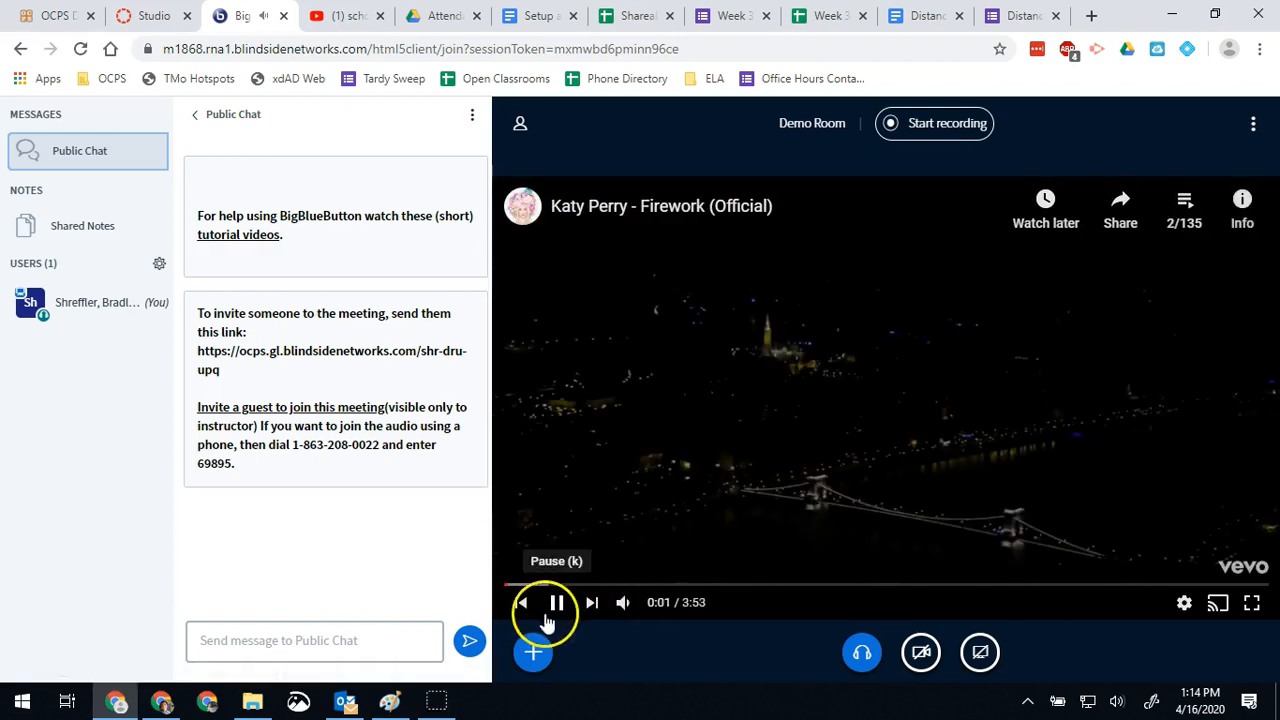
pyautogui.click(556, 602)
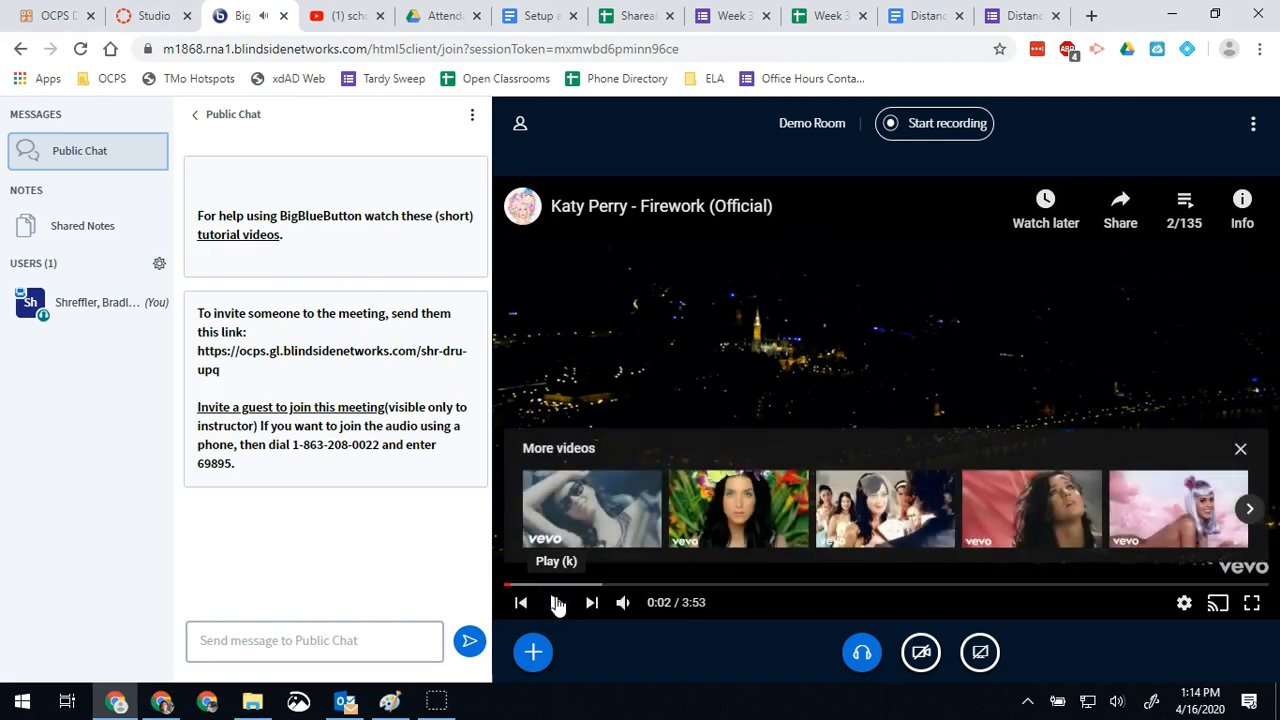